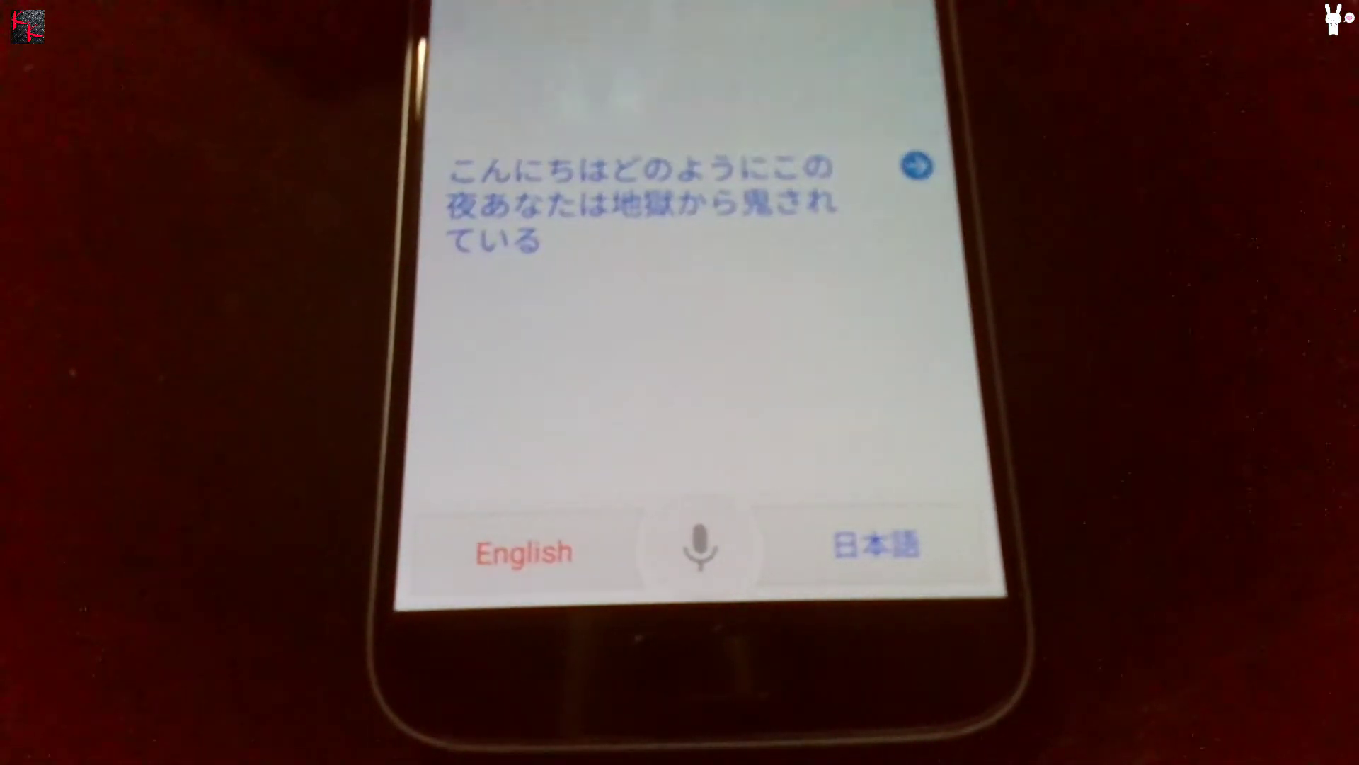
# Start Japanese (日本語) voice input from the translated phrase screen
pyautogui.click(695, 551)
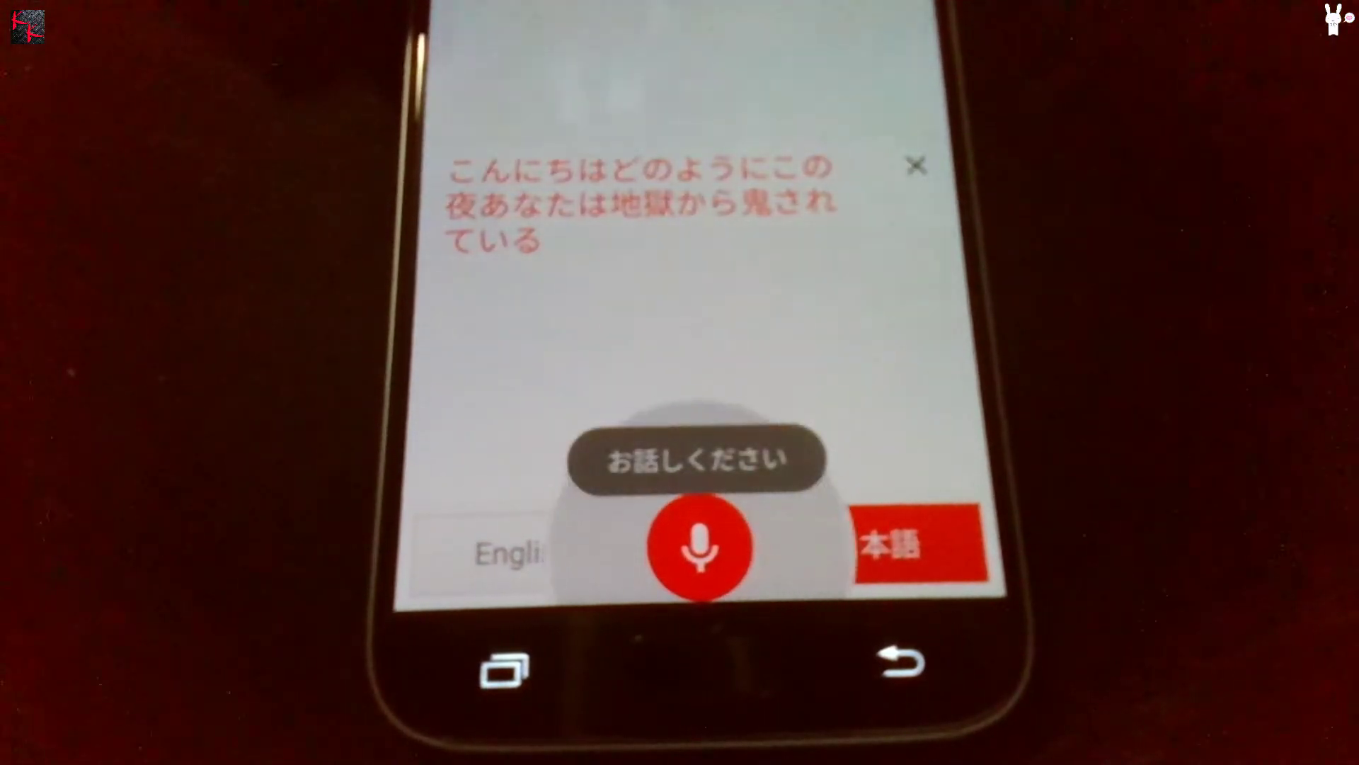